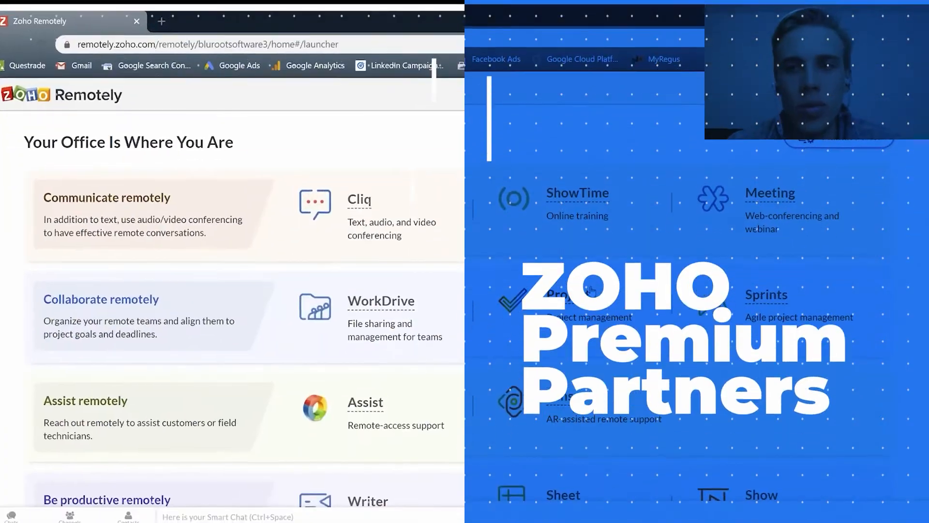
Step: Scroll Setup and choose Email under Channels to reach Email Configuration
scroll(down, 3)
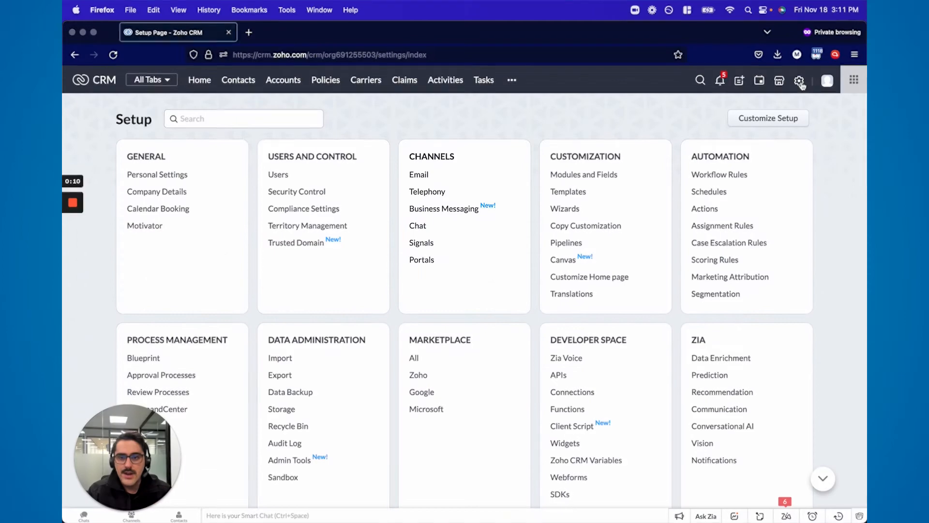
click(418, 175)
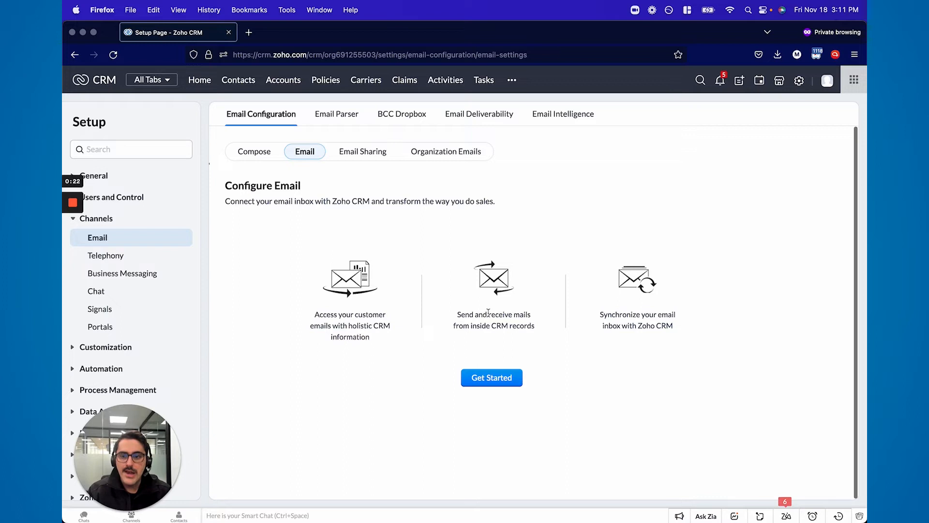
mouse_move(475, 407)
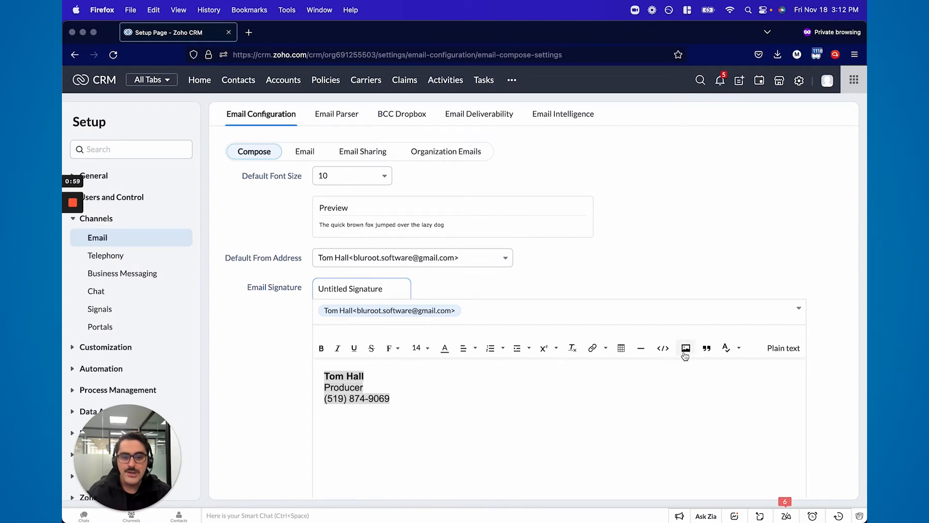
click(592, 349)
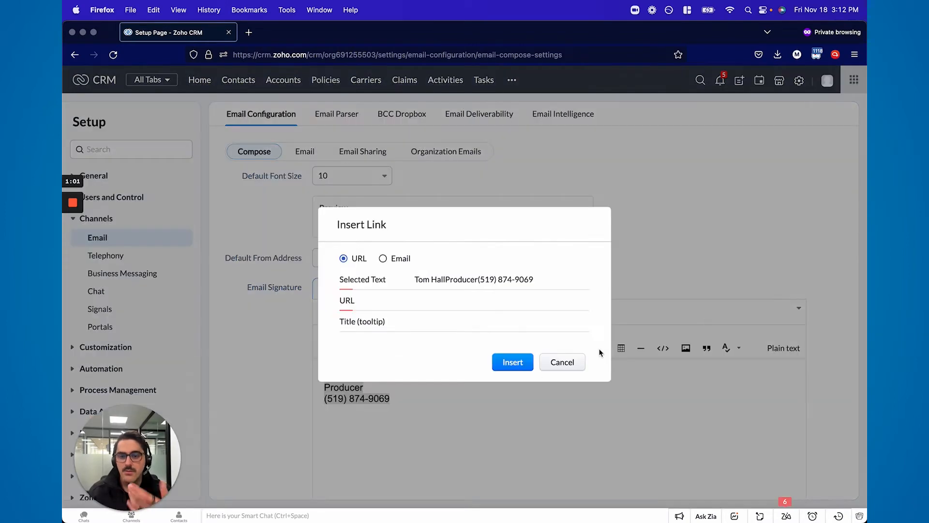
click(561, 362)
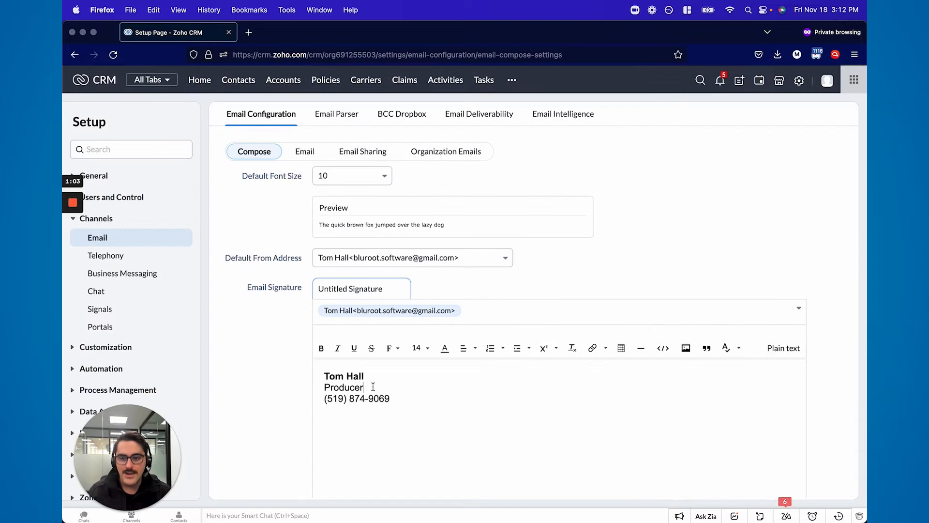
click(592, 348)
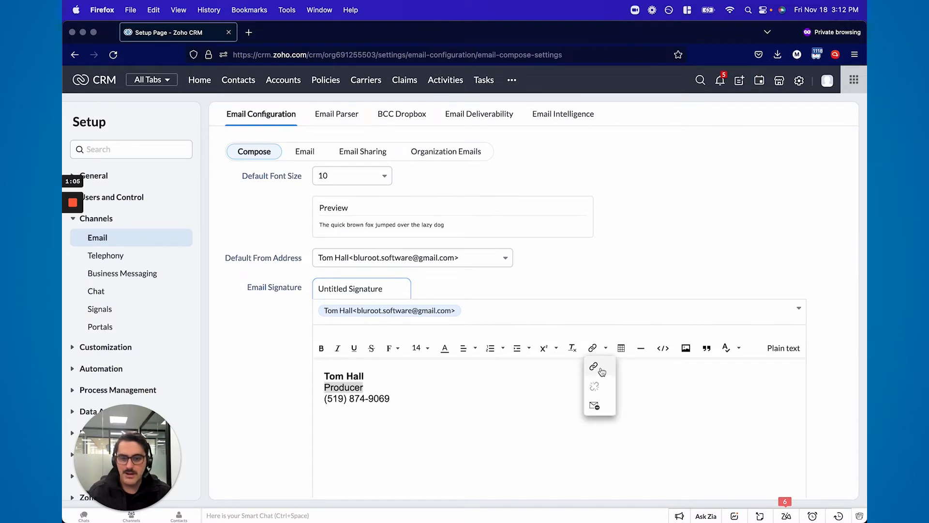
click(593, 366)
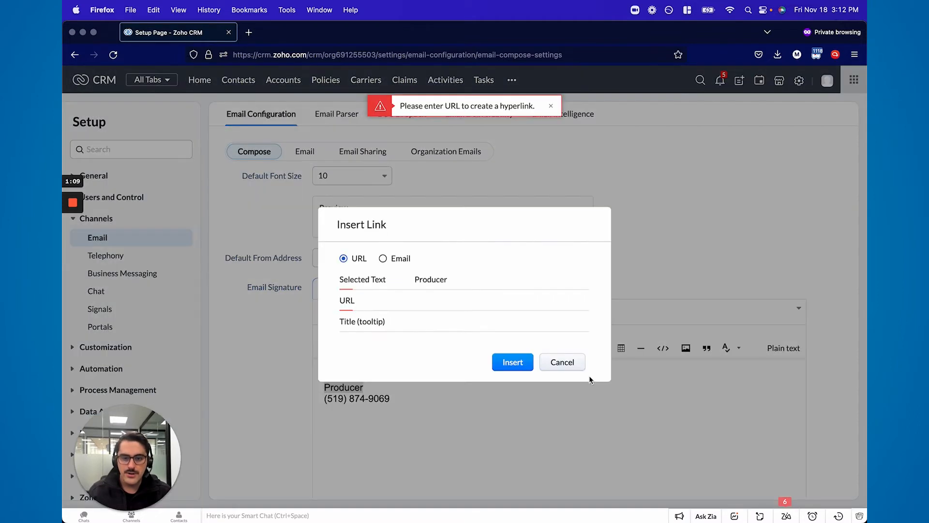
click(561, 361)
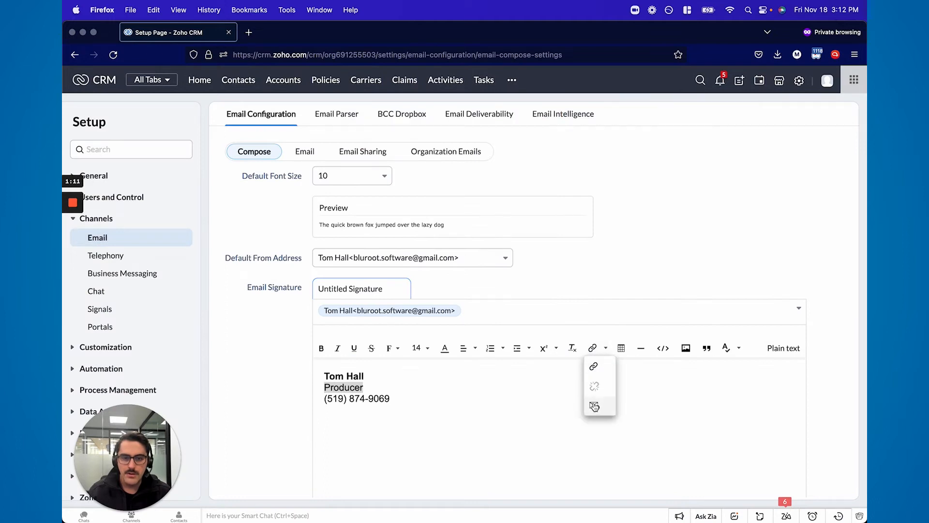
mouse_move(594, 406)
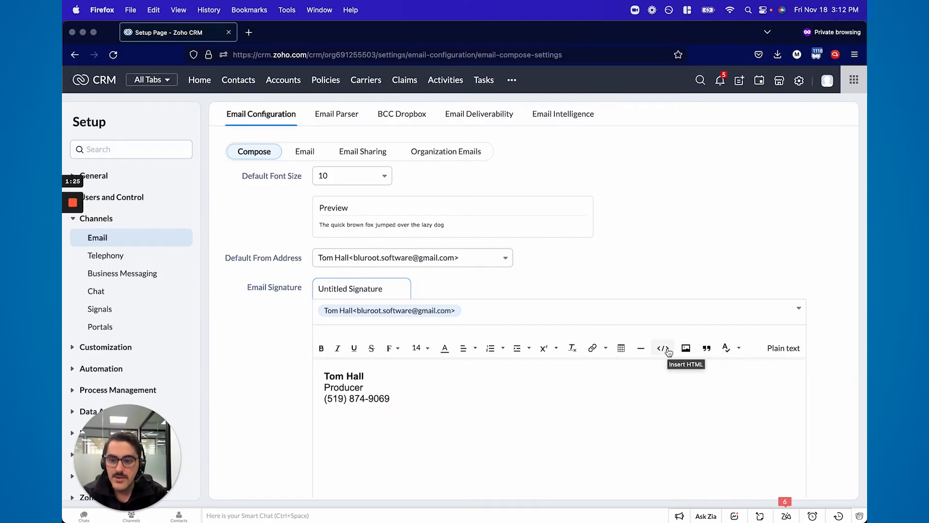
click(663, 348)
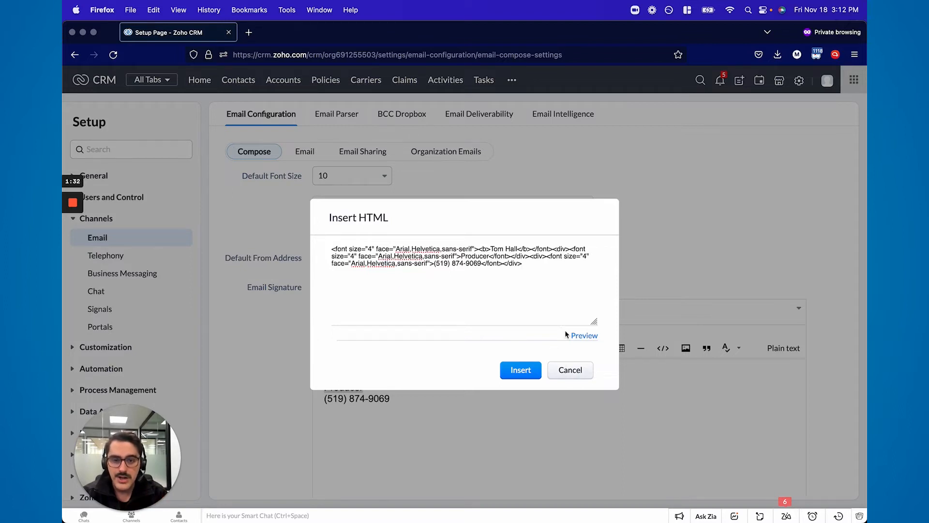
click(520, 370)
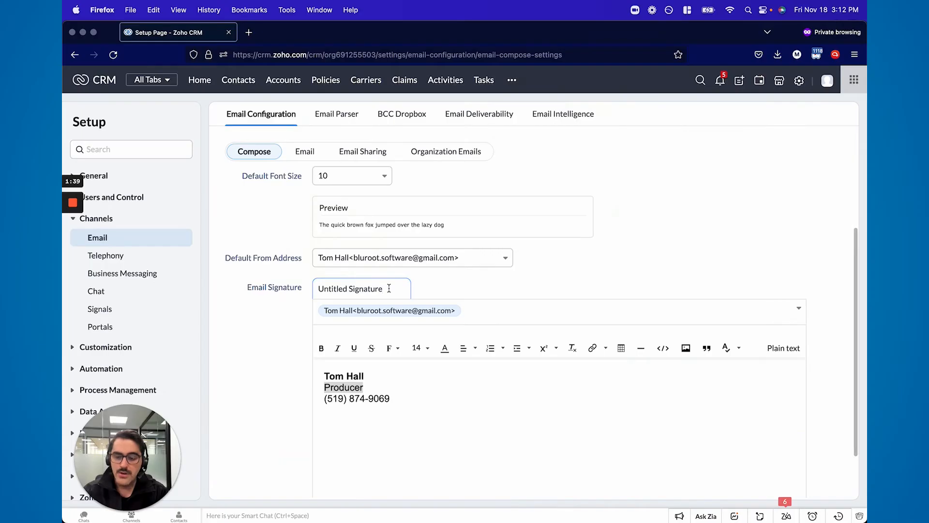
Step: Name the signature 'Work Signature' and check which addresses can use it
text(Work Signature)
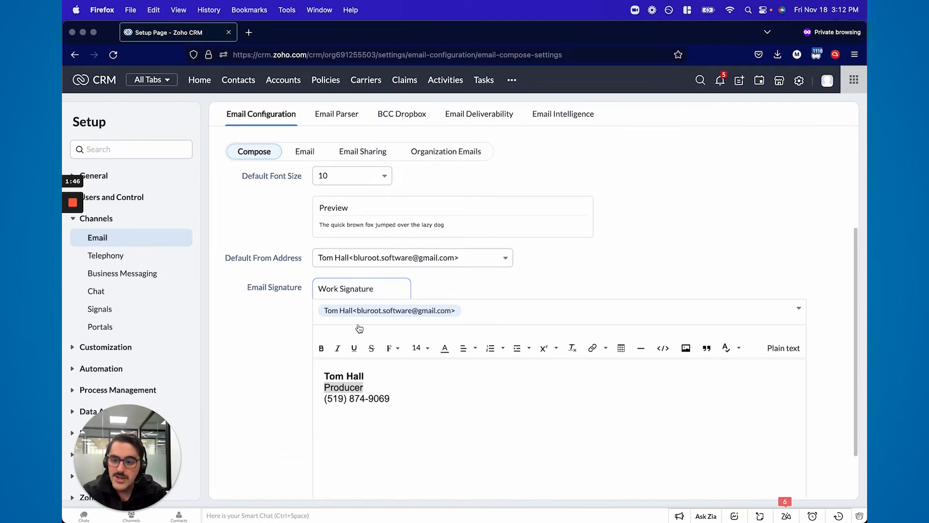
mouse_move(444, 166)
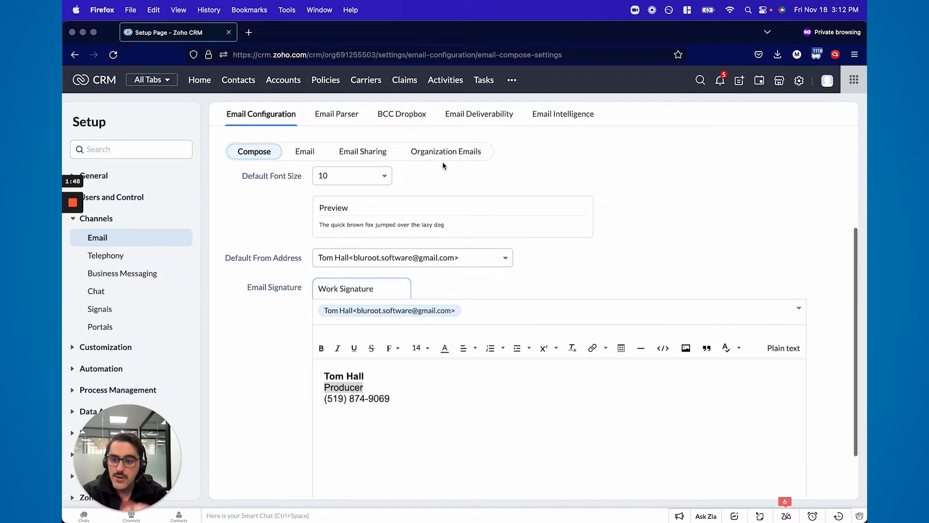
click(361, 289)
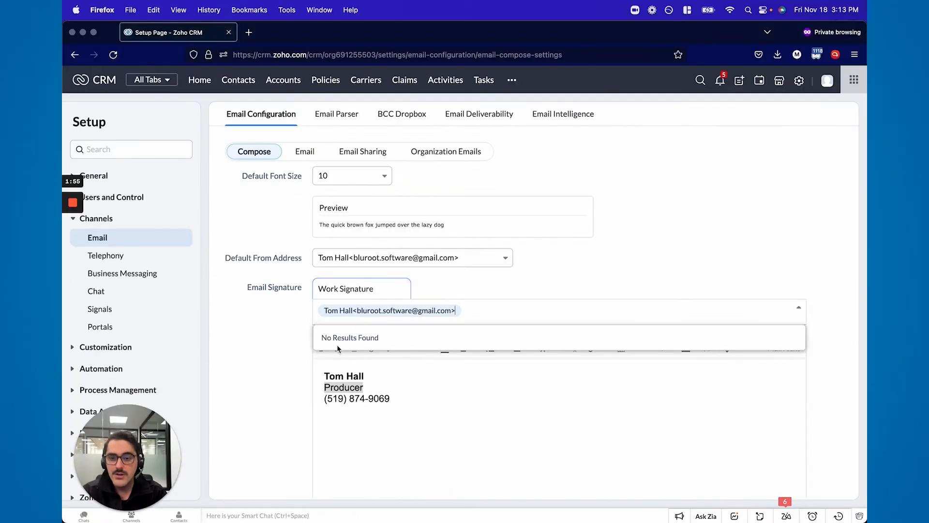
mouse_move(486, 315)
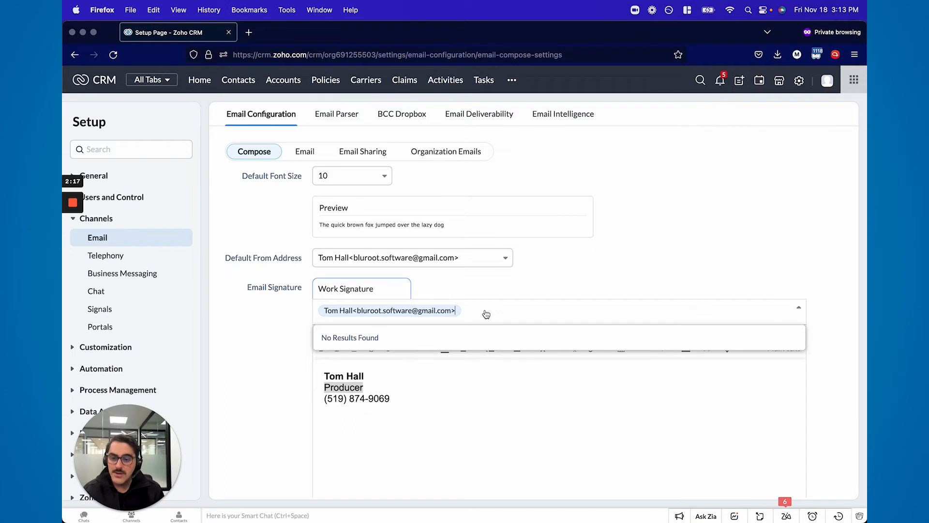
click(412, 257)
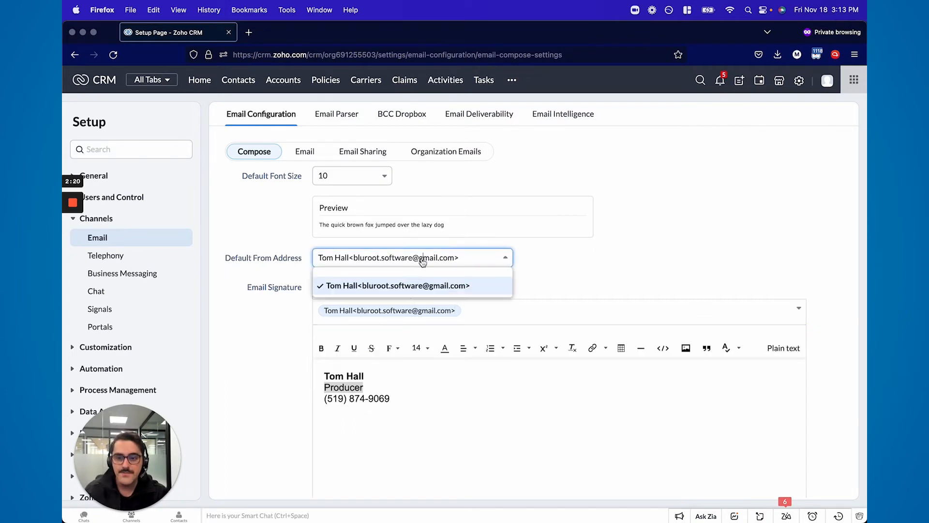
click(396, 285)
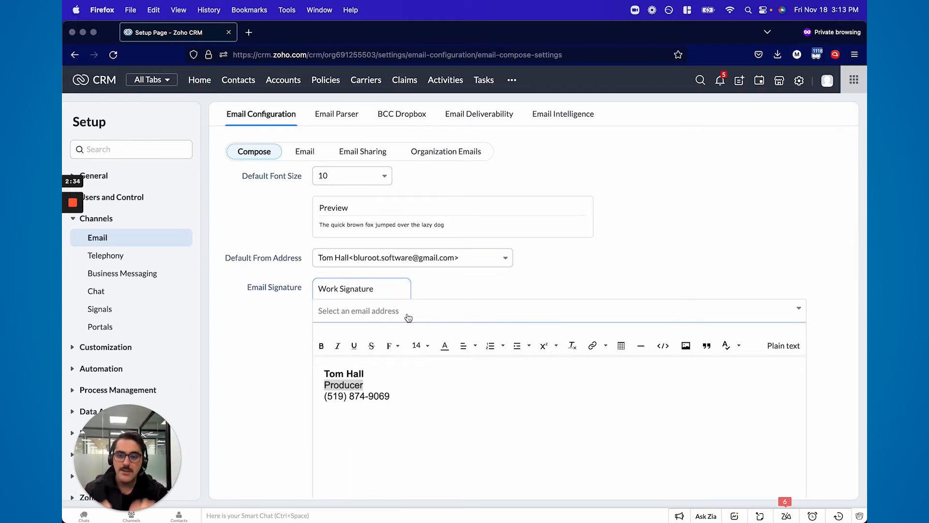
click(534, 311)
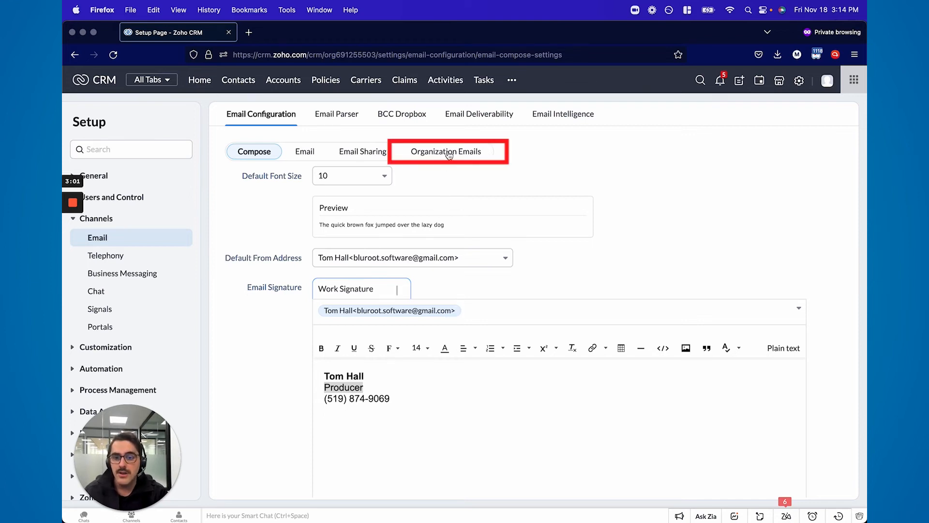
mouse_move(421, 290)
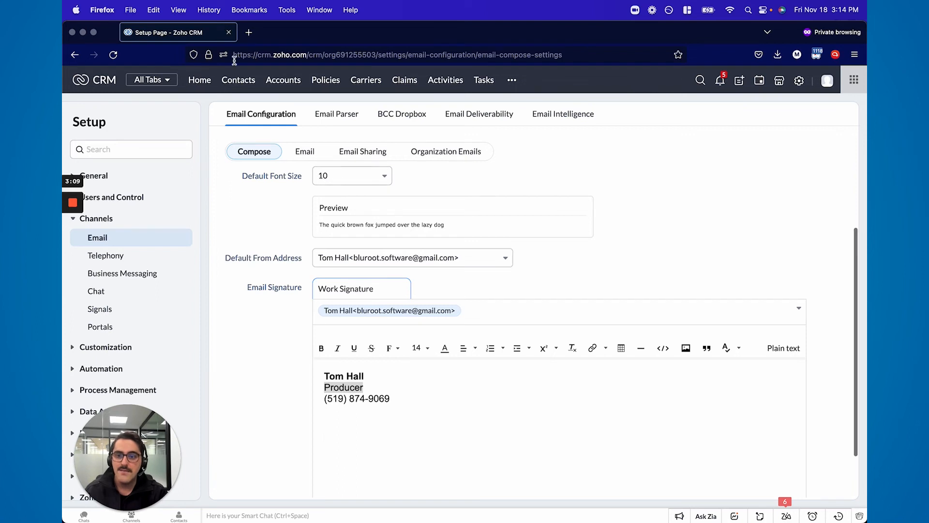
click(237, 79)
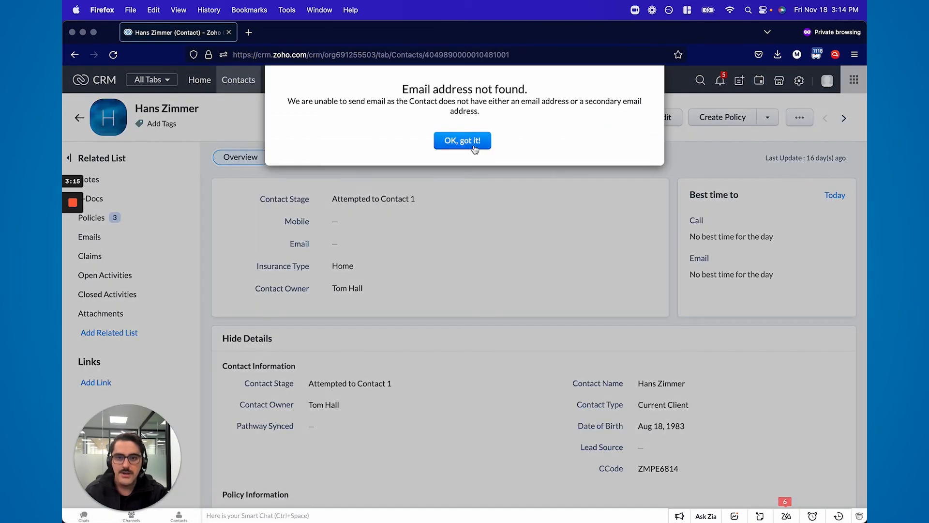
click(462, 141)
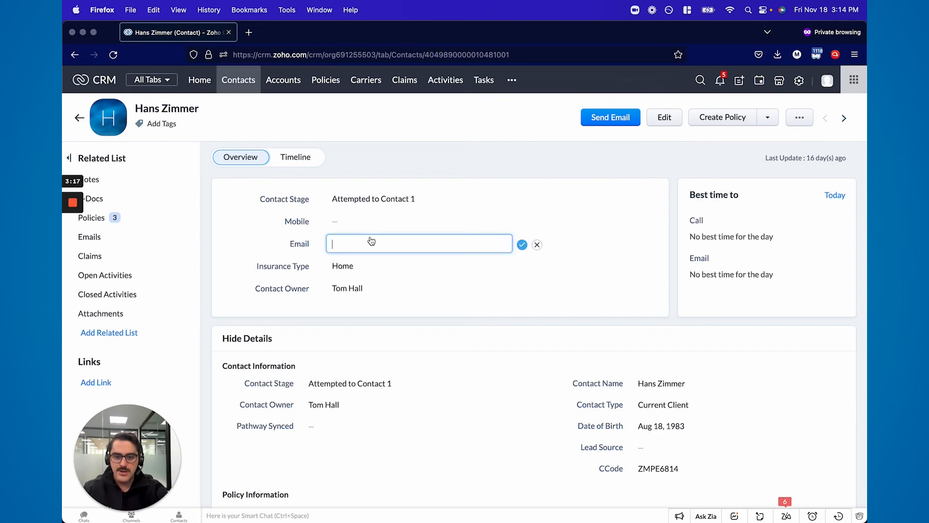
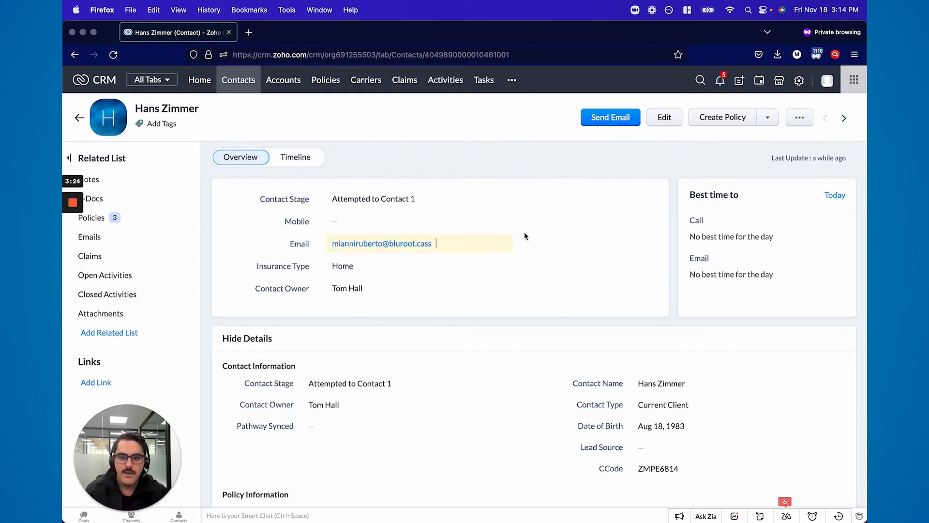
click(610, 117)
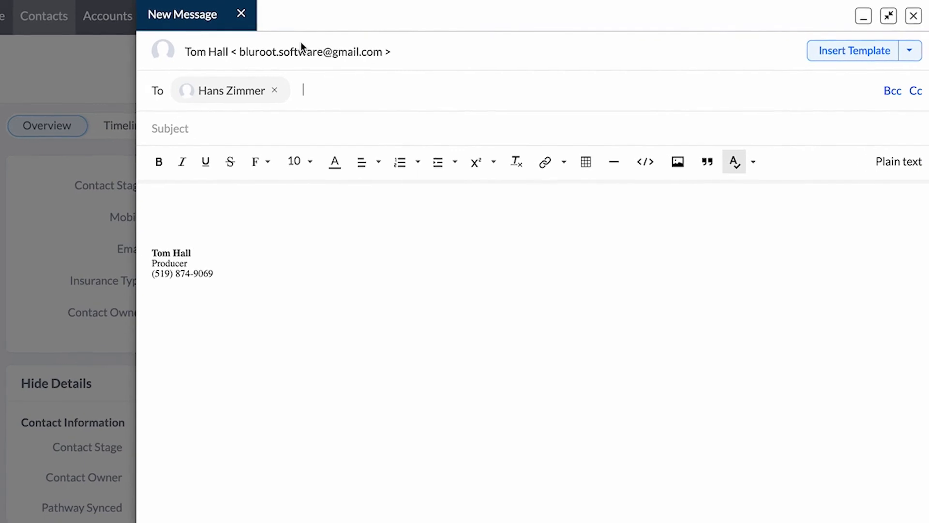